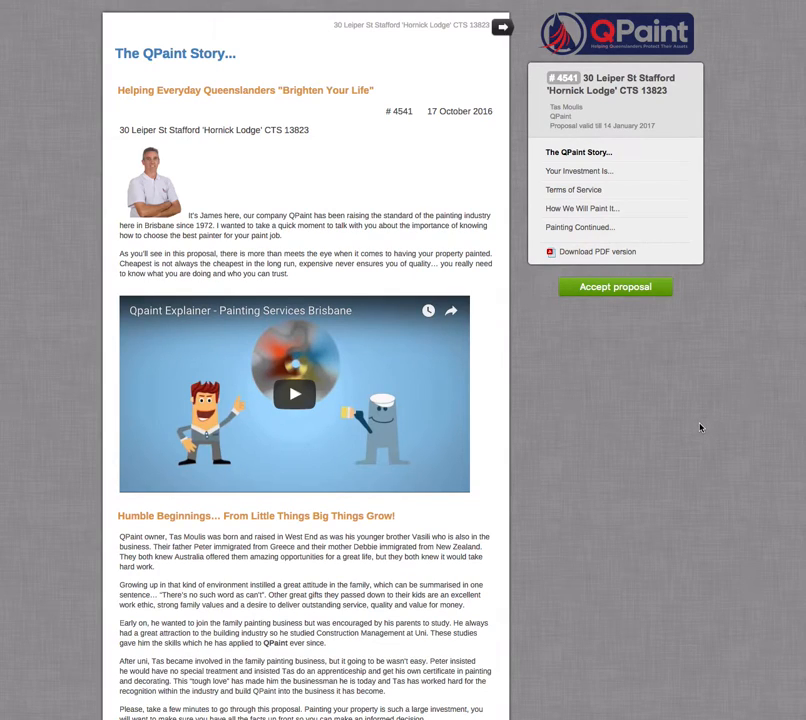
{"action": "mouse_move", "coordinate": [704, 404]}
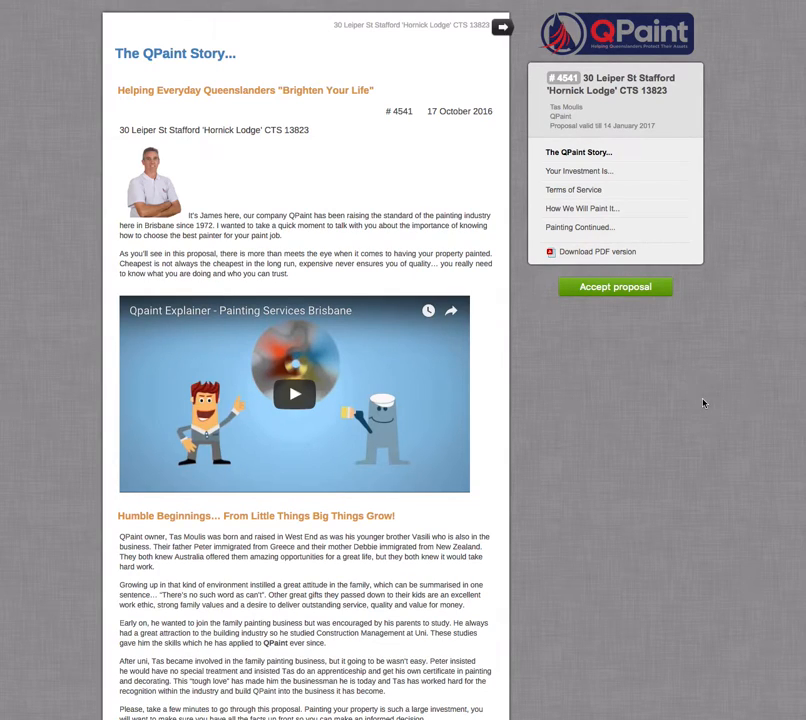
{"action": "mouse_move", "coordinate": [640, 373]}
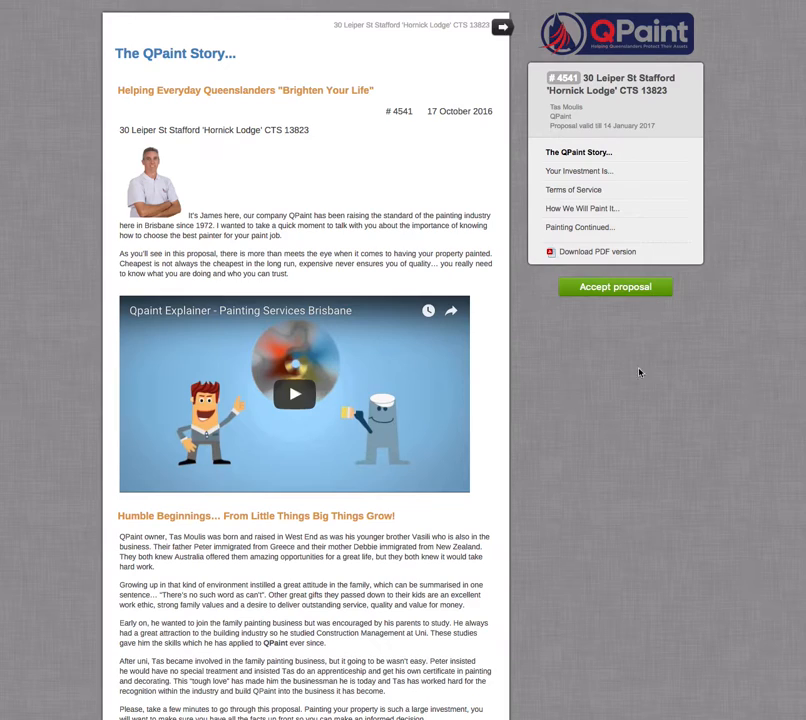
{"action": "mouse_move", "coordinate": [583, 171]}
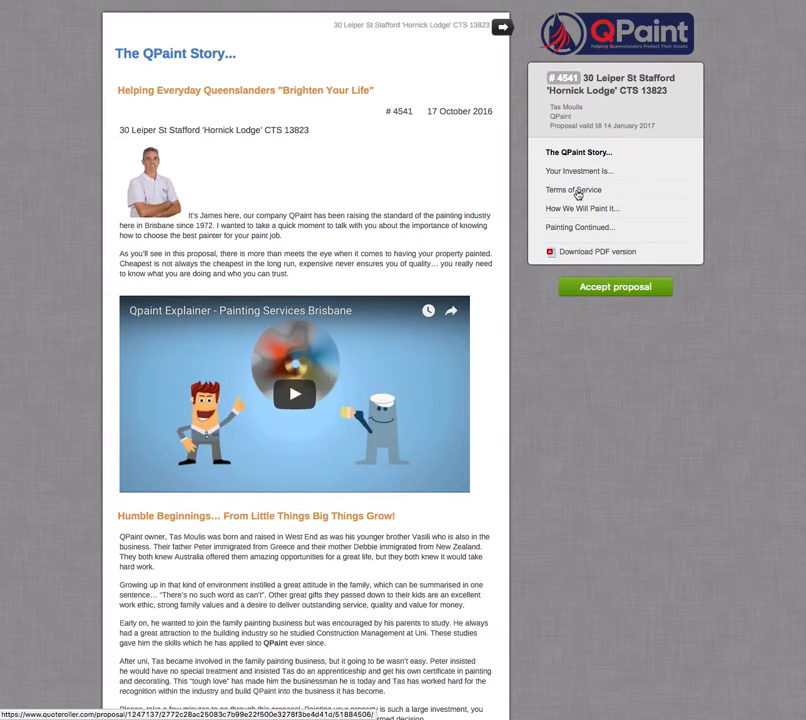
{"action": "left_click", "coordinate": [573, 189]}
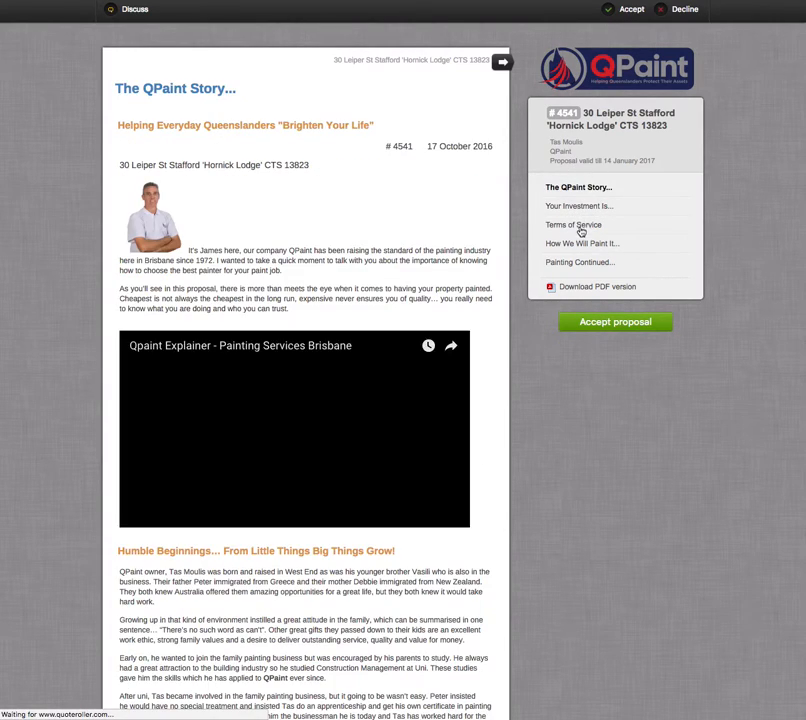
Step: Show the Your Investment Is section with the Painting Proposal option list
{"action": "left_click", "coordinate": [573, 224]}
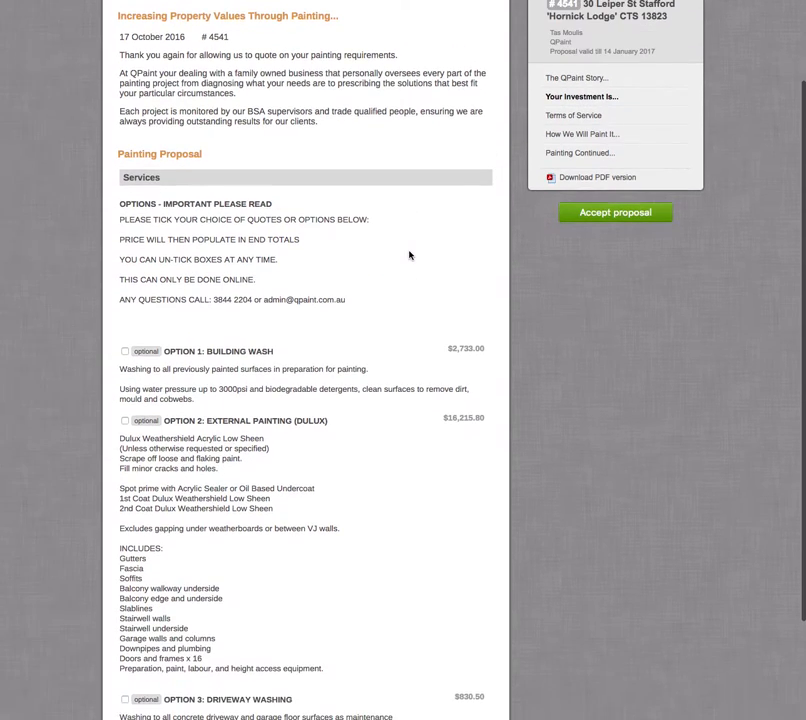
{"action": "scroll", "scroll_direction": "down", "scroll_amount": 3}
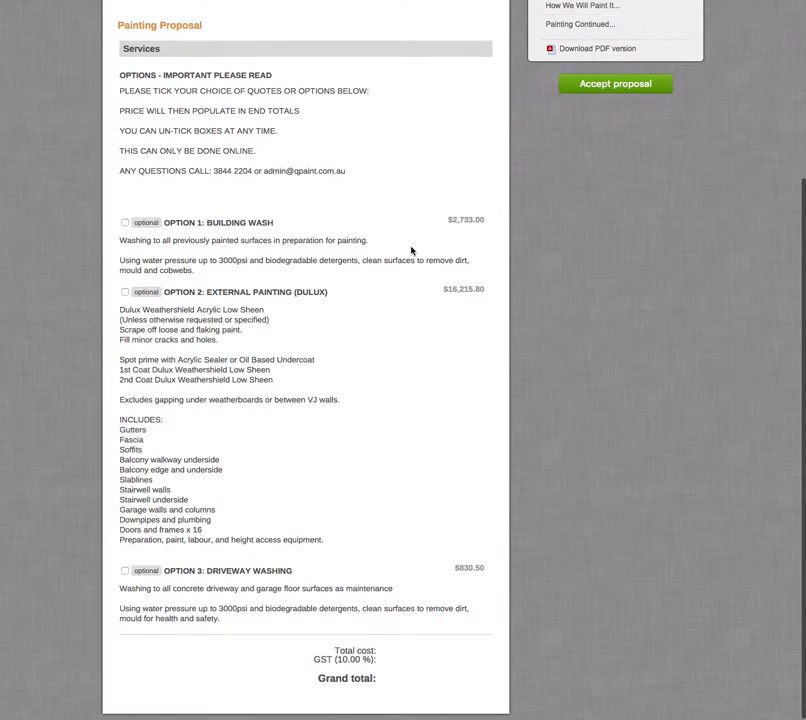
{"action": "mouse_move", "coordinate": [388, 672]}
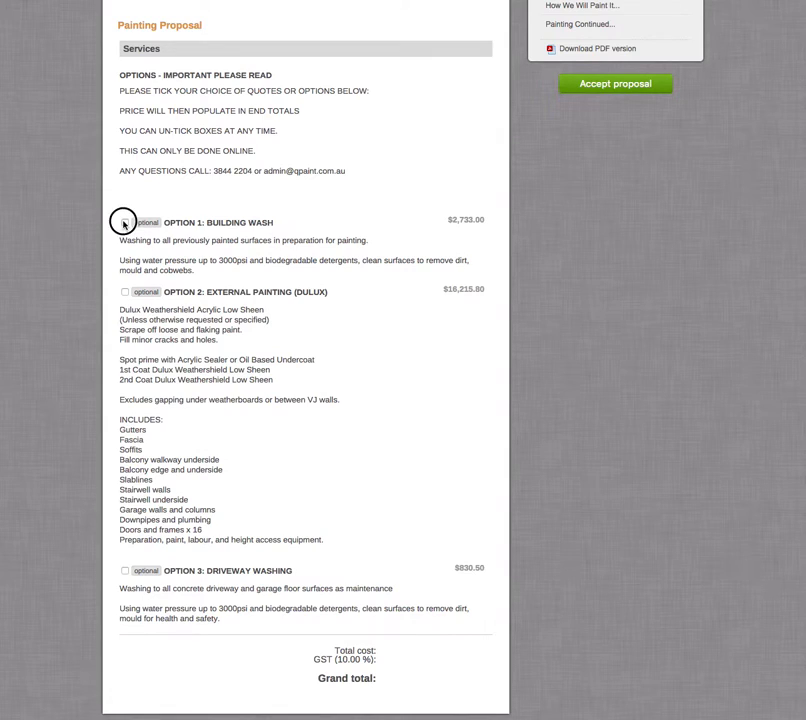
Step: Select building wash and external painting only, leaving driveway washing off, for a $20,843.68 grand total
{"action": "left_click", "coordinate": [124, 222]}
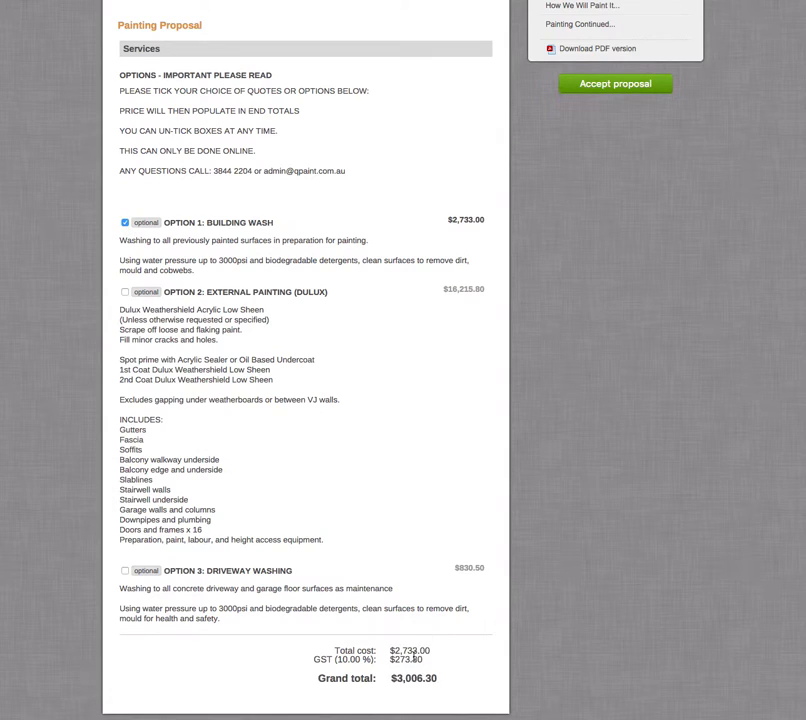
{"action": "left_click", "coordinate": [124, 291]}
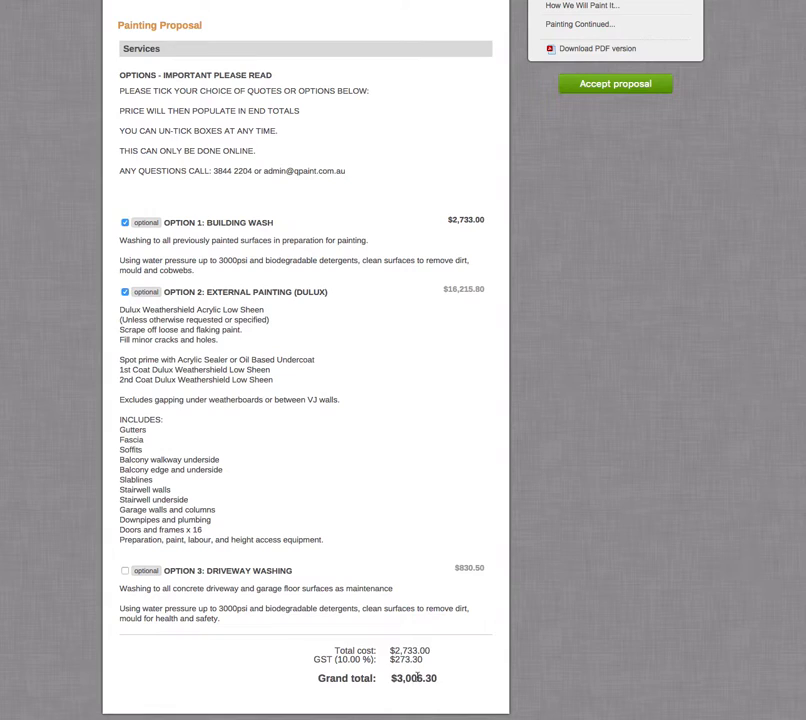
{"action": "left_click", "coordinate": [125, 571]}
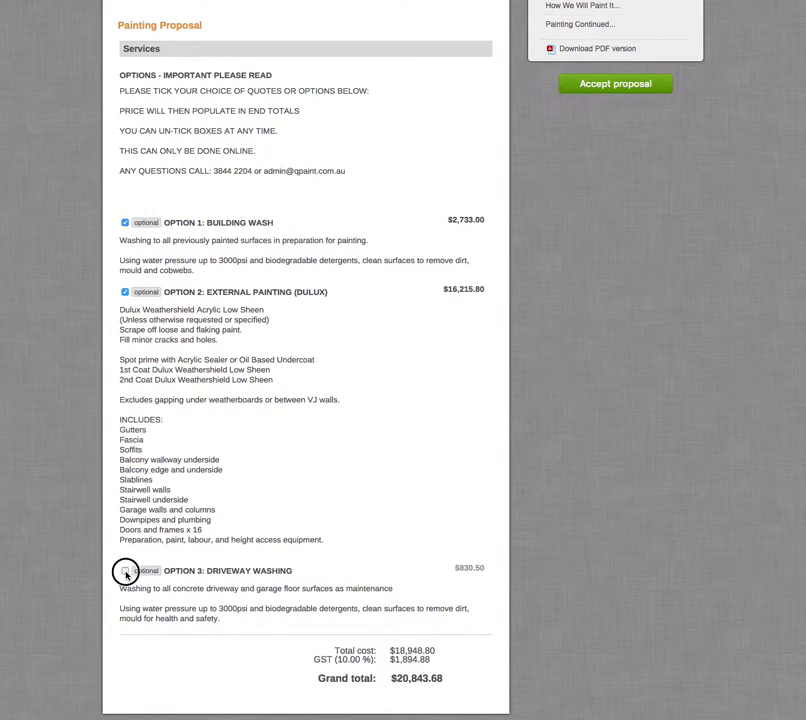
{"action": "left_click", "coordinate": [125, 571]}
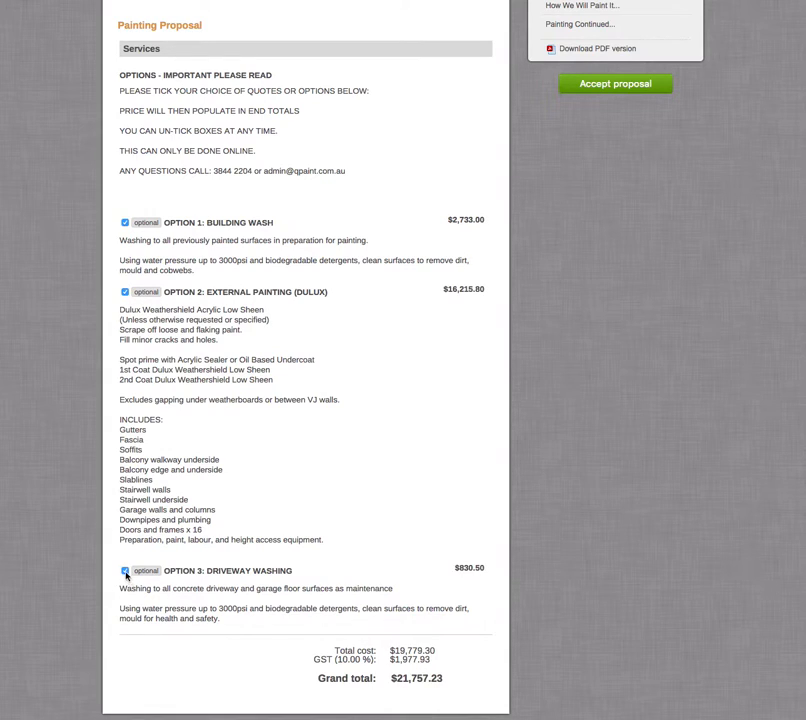
{"action": "left_click", "coordinate": [124, 571]}
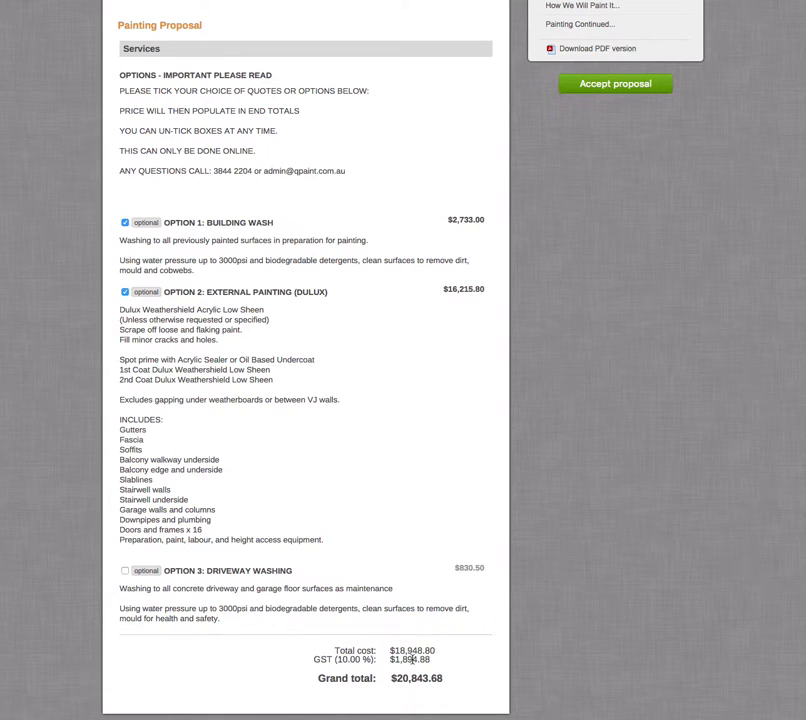